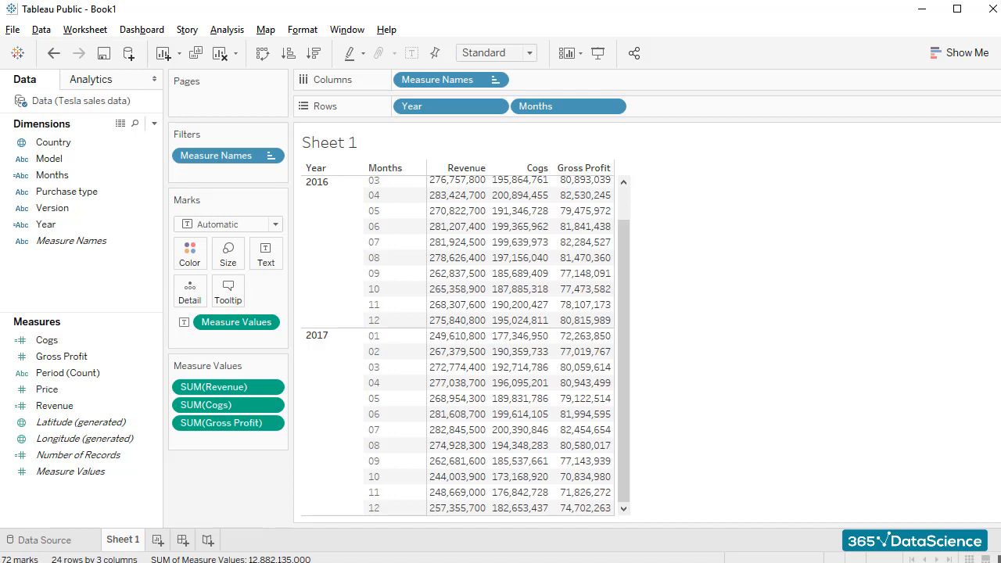
Show column grand totals so a combined 2016–2017 total row appears below the crosstab.
click(226, 30)
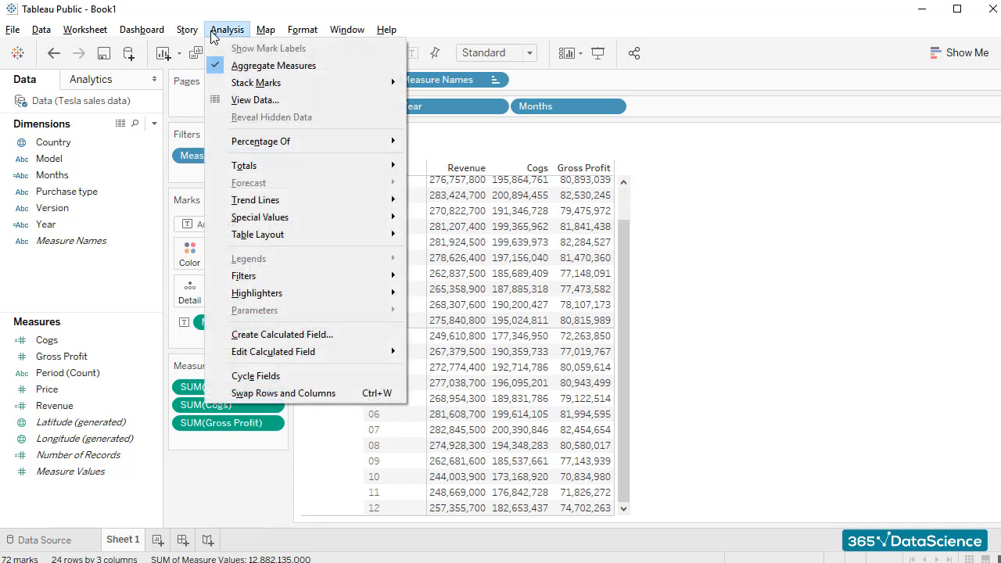
mouse_move(244, 166)
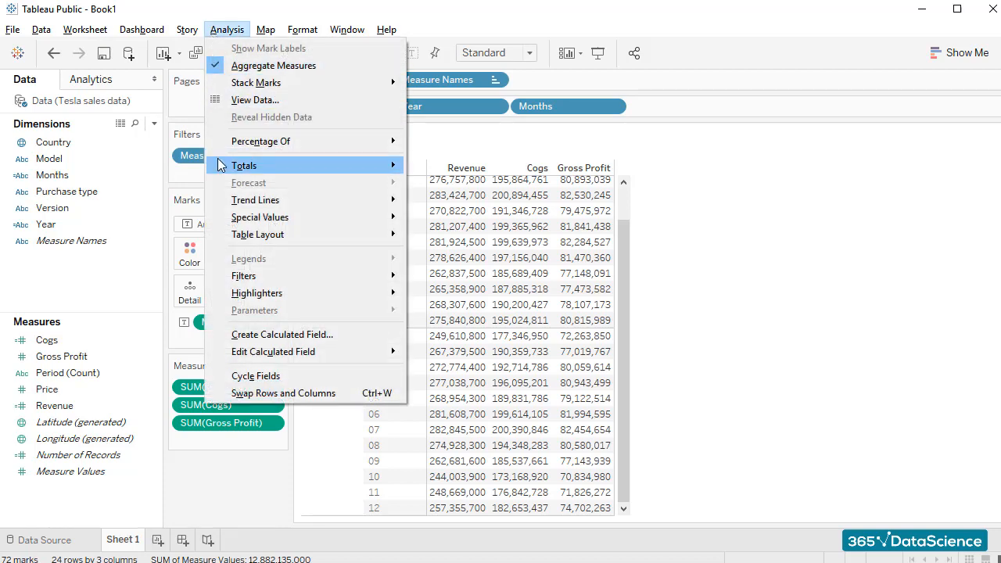
mouse_move(243, 165)
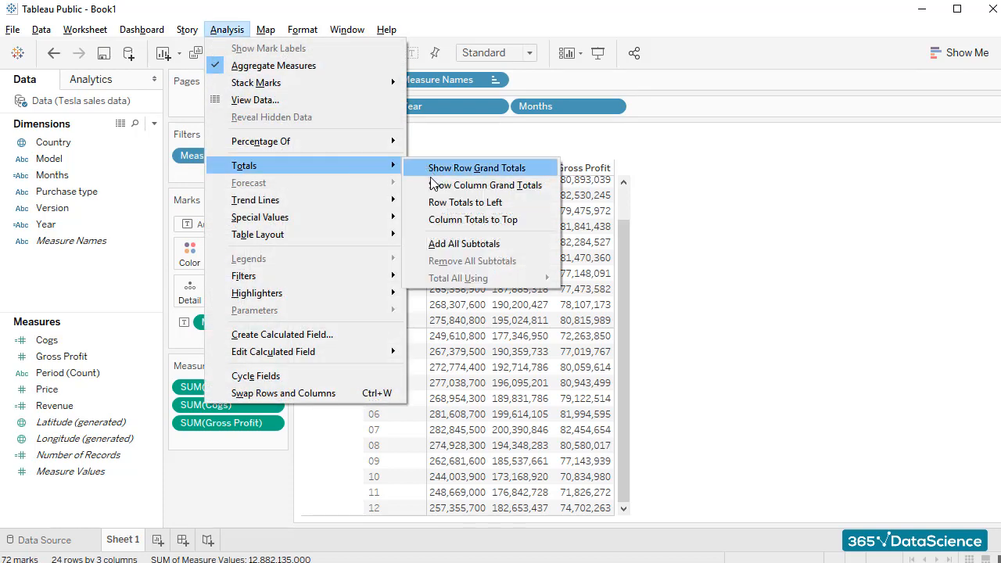
click(476, 168)
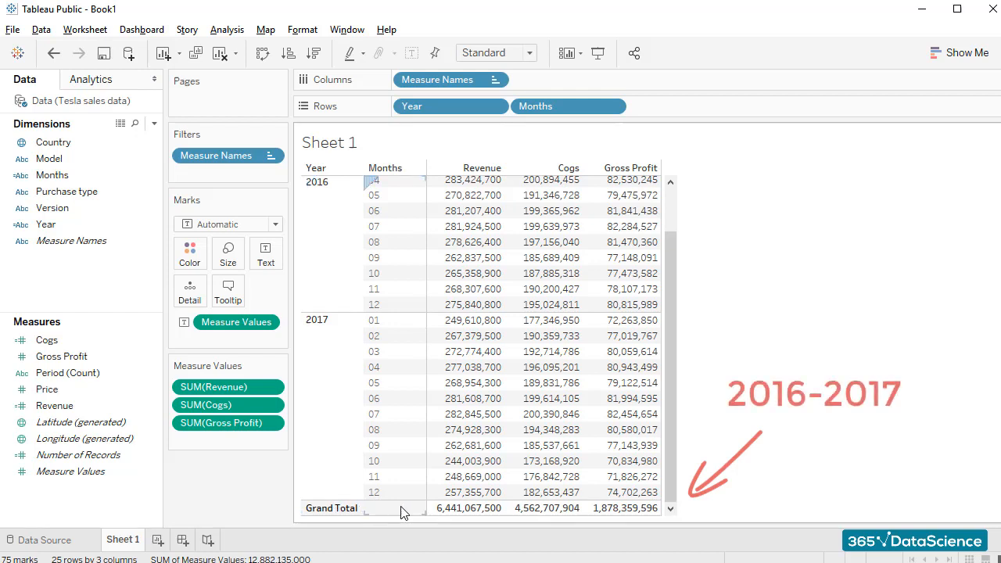
mouse_move(622, 506)
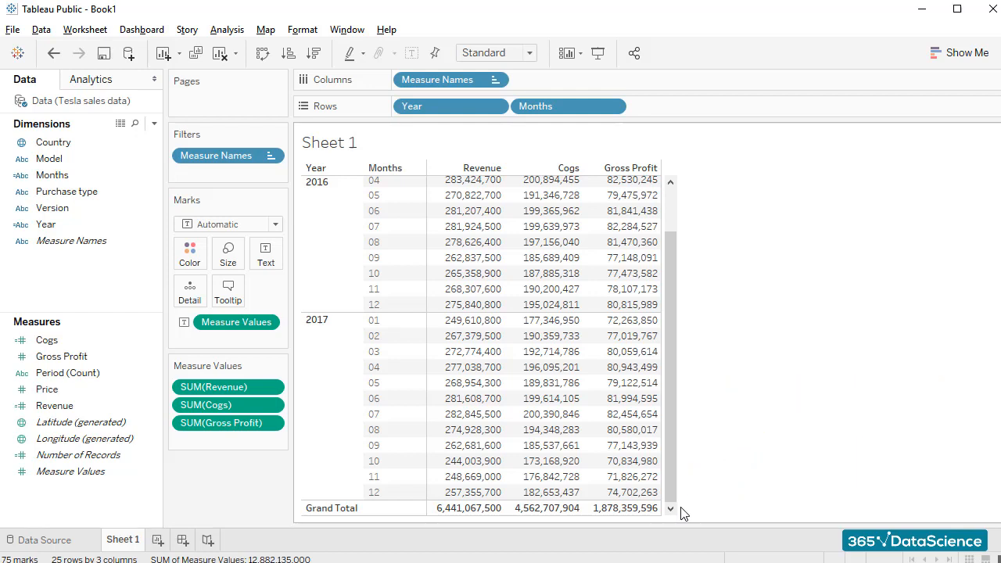
click(316, 181)
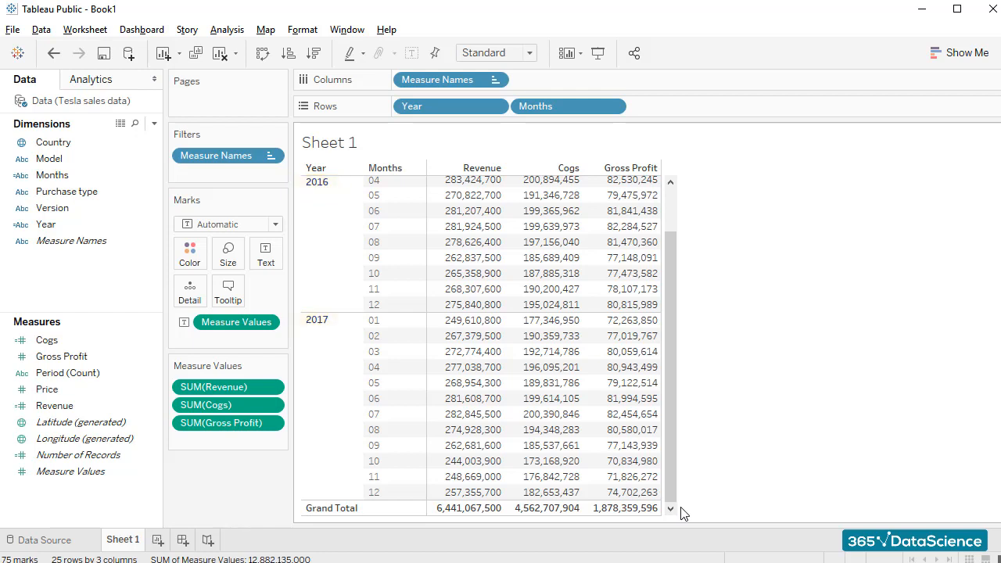
click(227, 30)
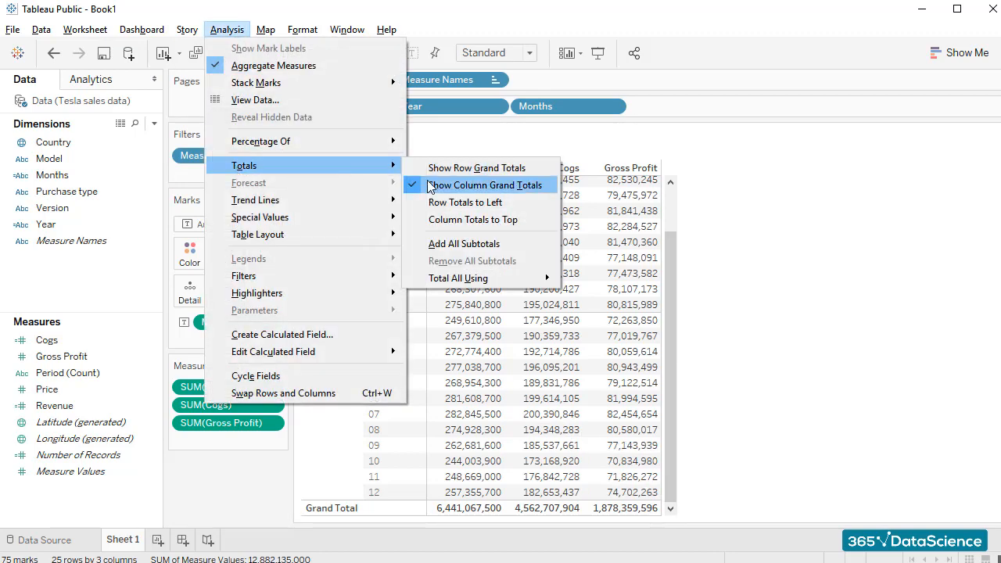
Turn off column grand totals, leaving only the monthly Revenue, Cogs and Gross Profit rows.
click(488, 184)
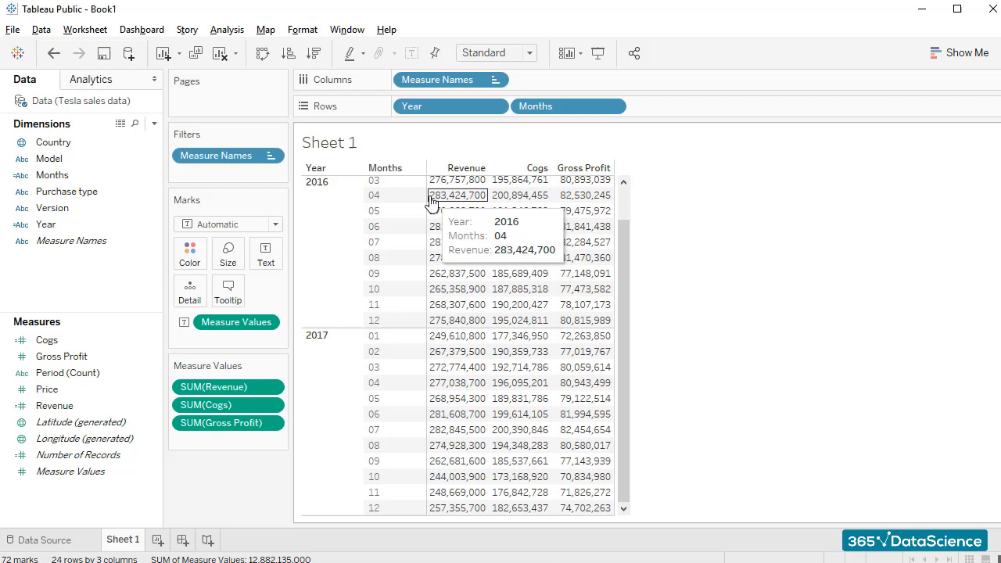
mouse_move(428, 522)
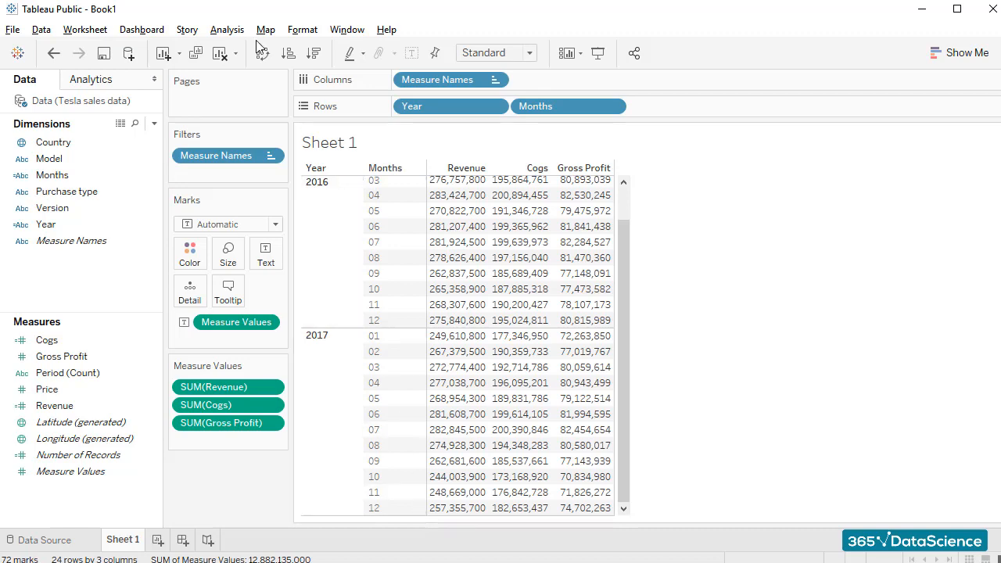
Add all subtotals so each year gets its own Total row for Revenue, Cogs and Gross Profit.
click(227, 28)
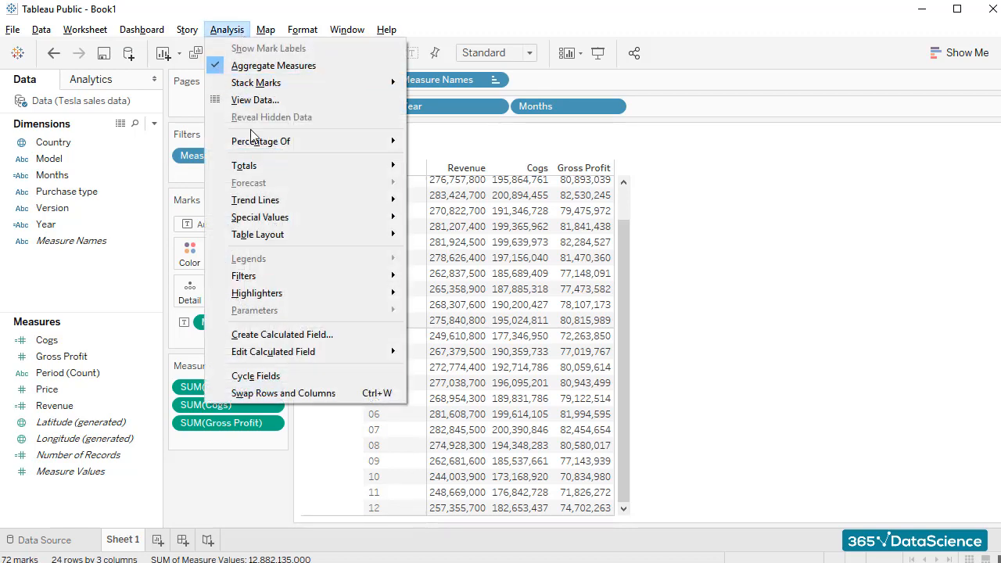
mouse_move(244, 165)
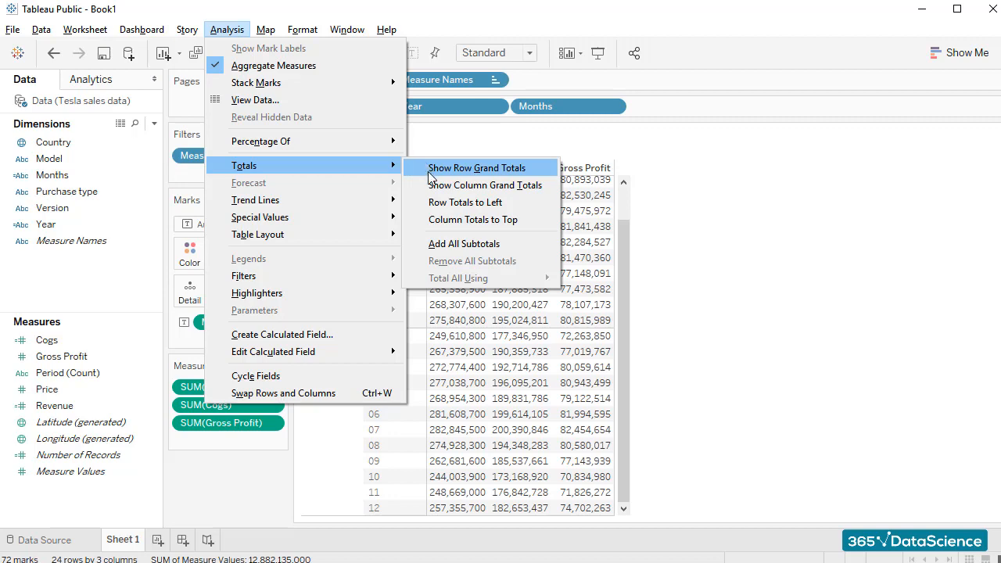
click(475, 167)
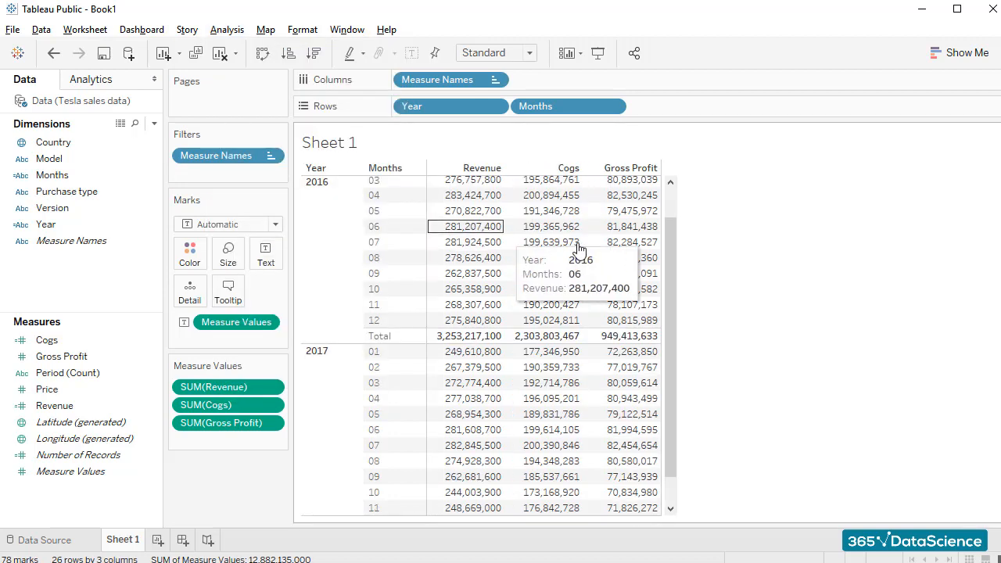
scroll(down, 3)
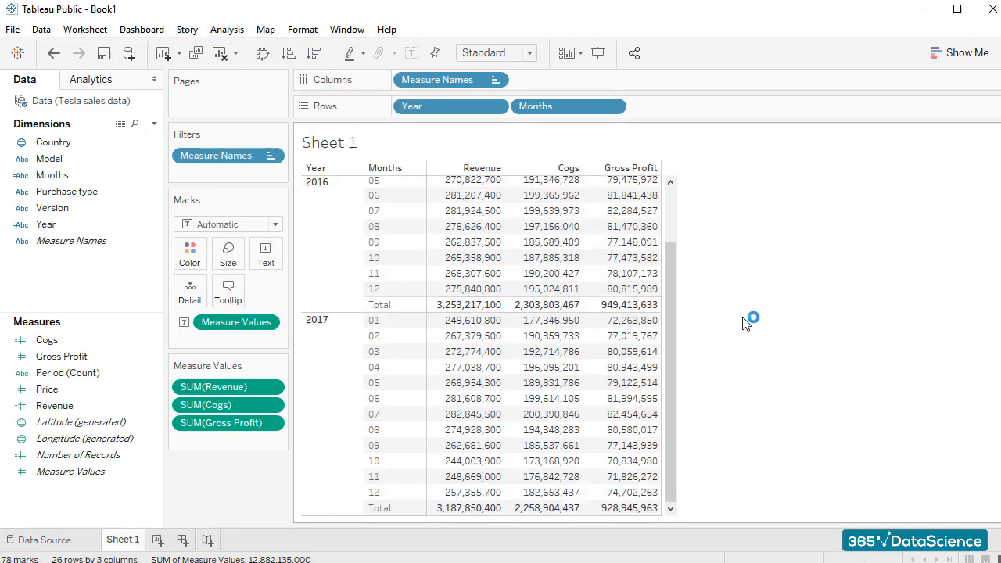